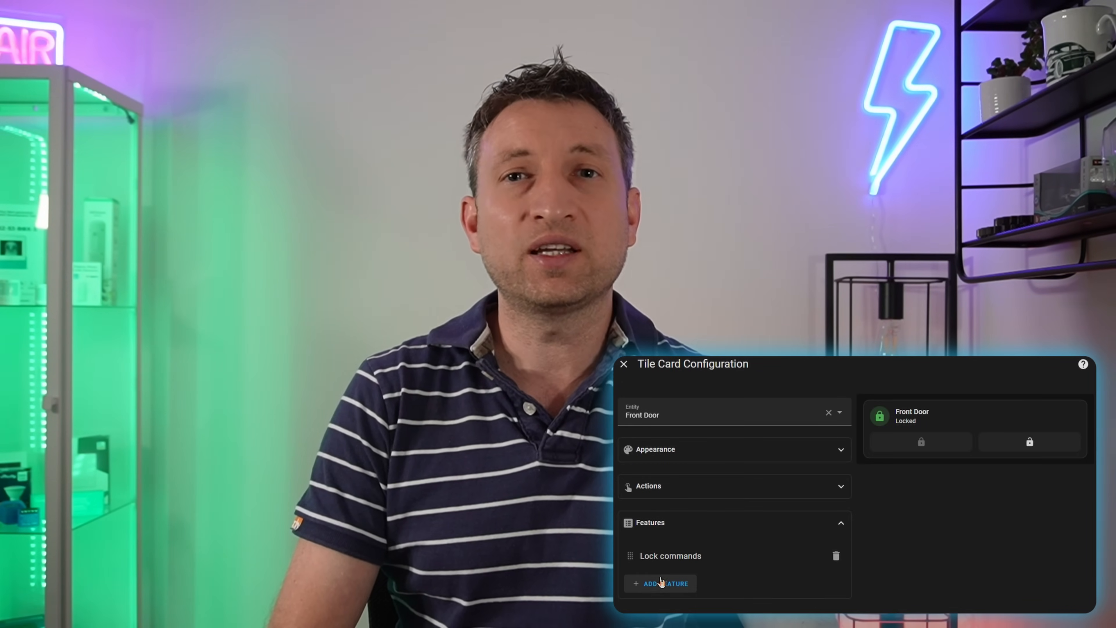
# Step: View the Front Door lock's more-info dialog from its beta dashboard tile, showing it Unlocked
pyautogui.click(665, 583)
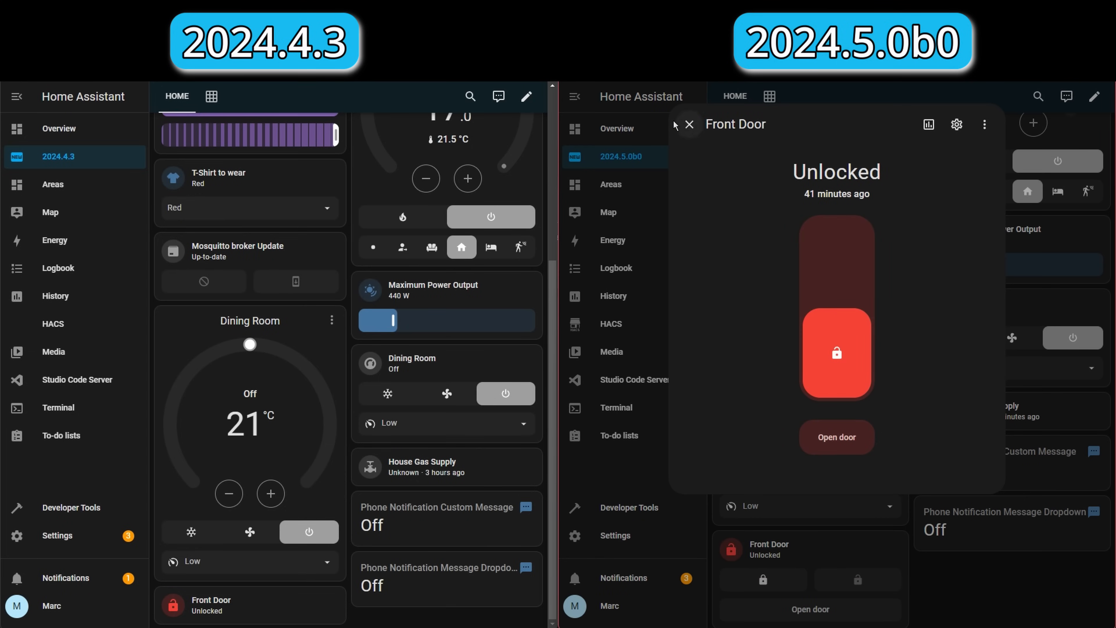
# Step: Lock the Front Door from its tile, then open it and confirm the 'Really open?' prompt
pyautogui.click(688, 124)
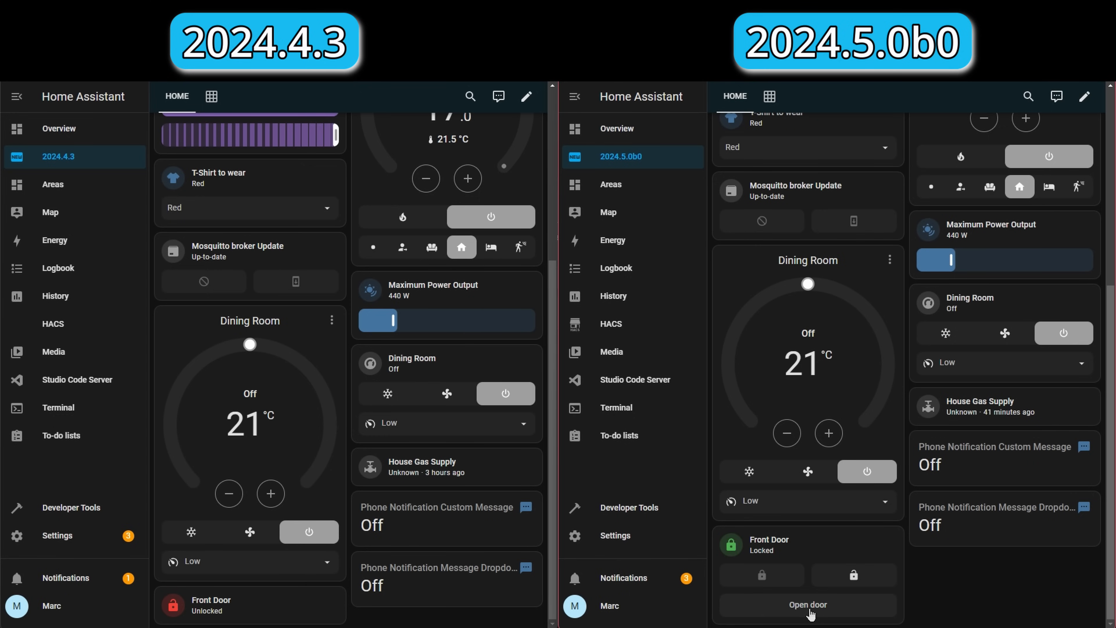
pyautogui.click(807, 604)
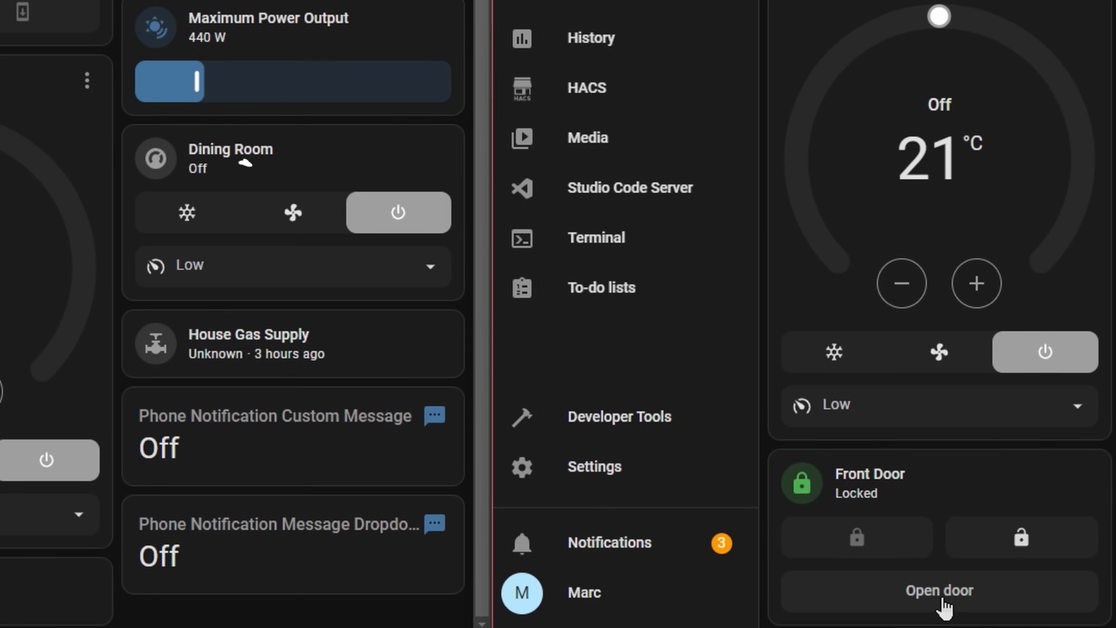
pyautogui.click(938, 590)
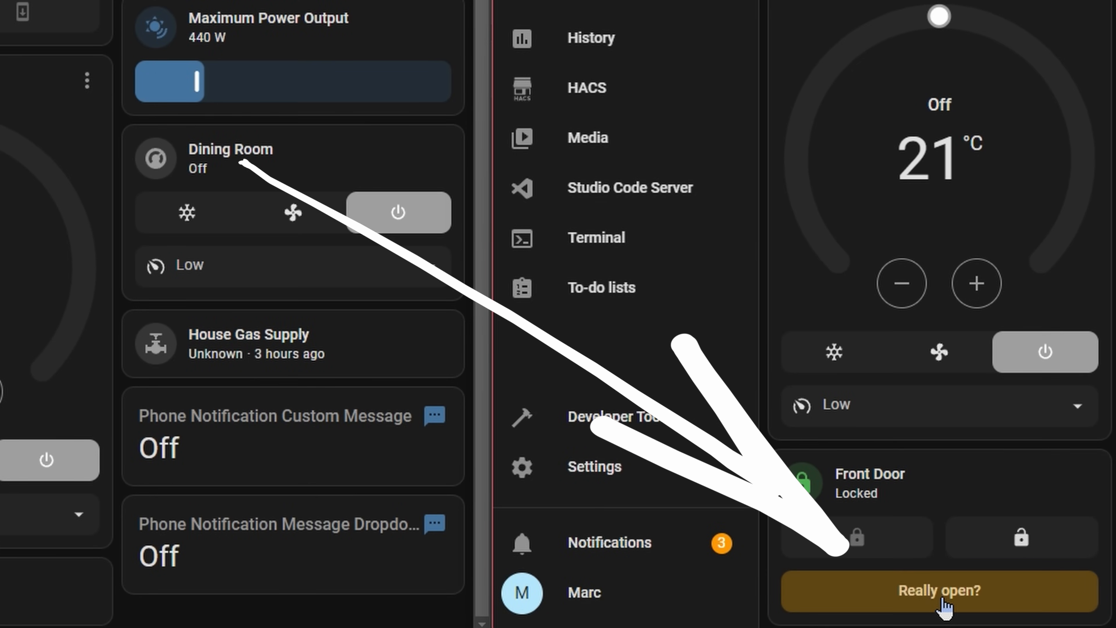
pyautogui.click(938, 590)
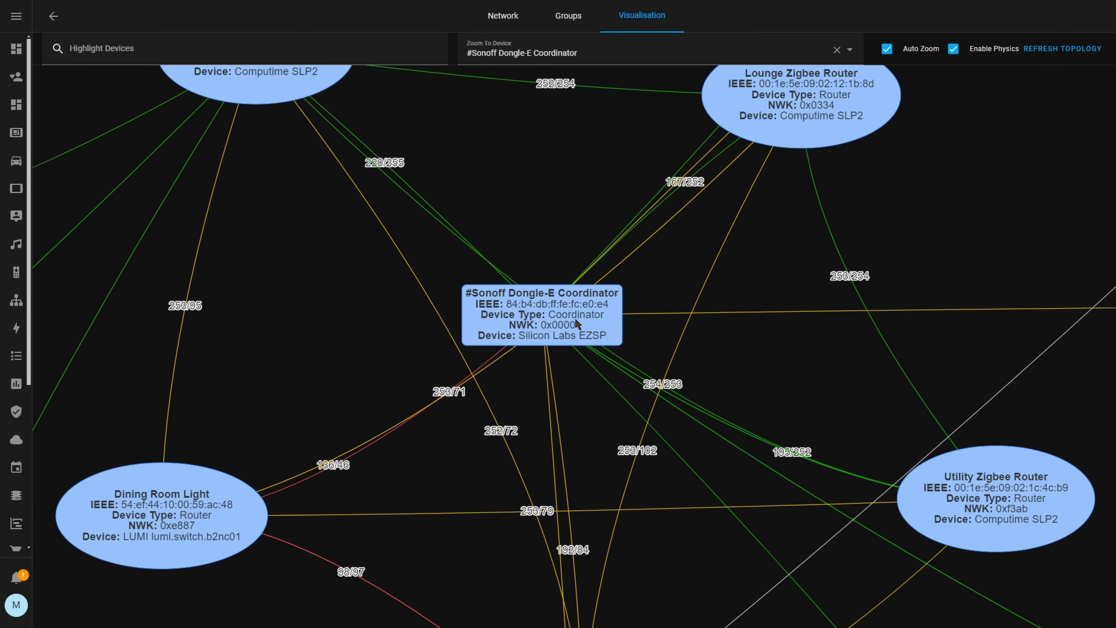
# Step: View the ZHA Visualisation device graph with colour-coded nodes and area labels
pyautogui.click(16, 16)
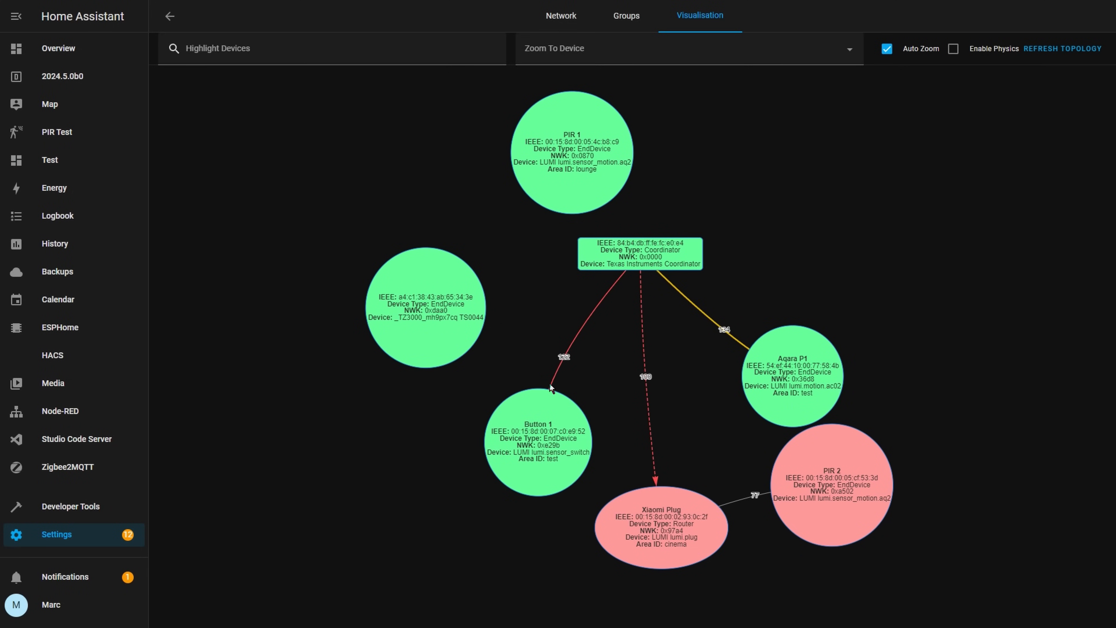
pyautogui.moveTo(674, 554)
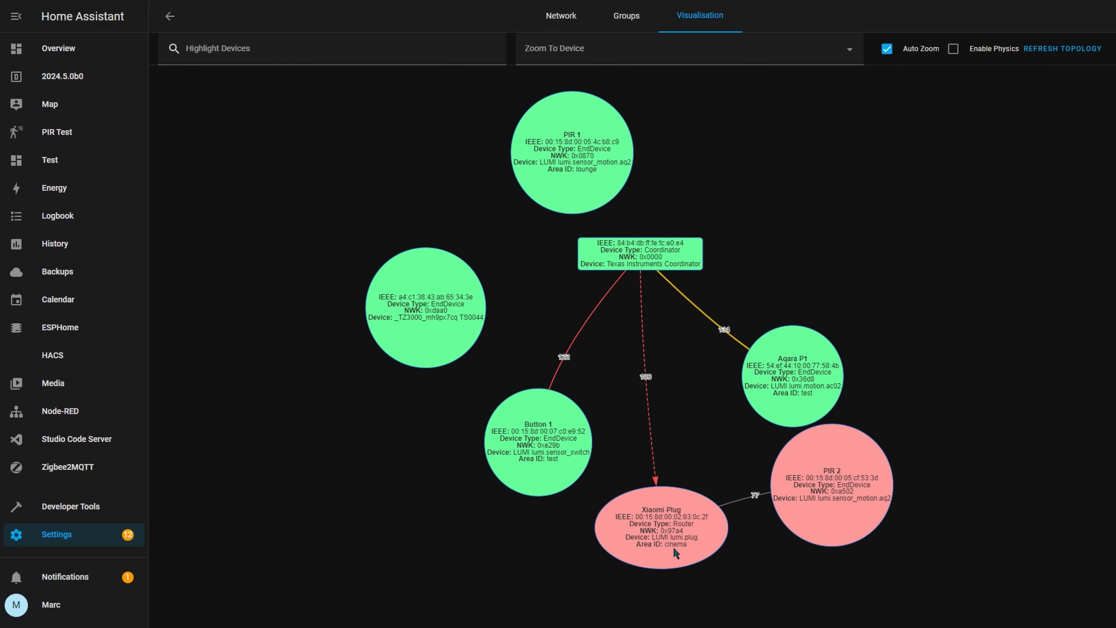
pyautogui.moveTo(444, 379)
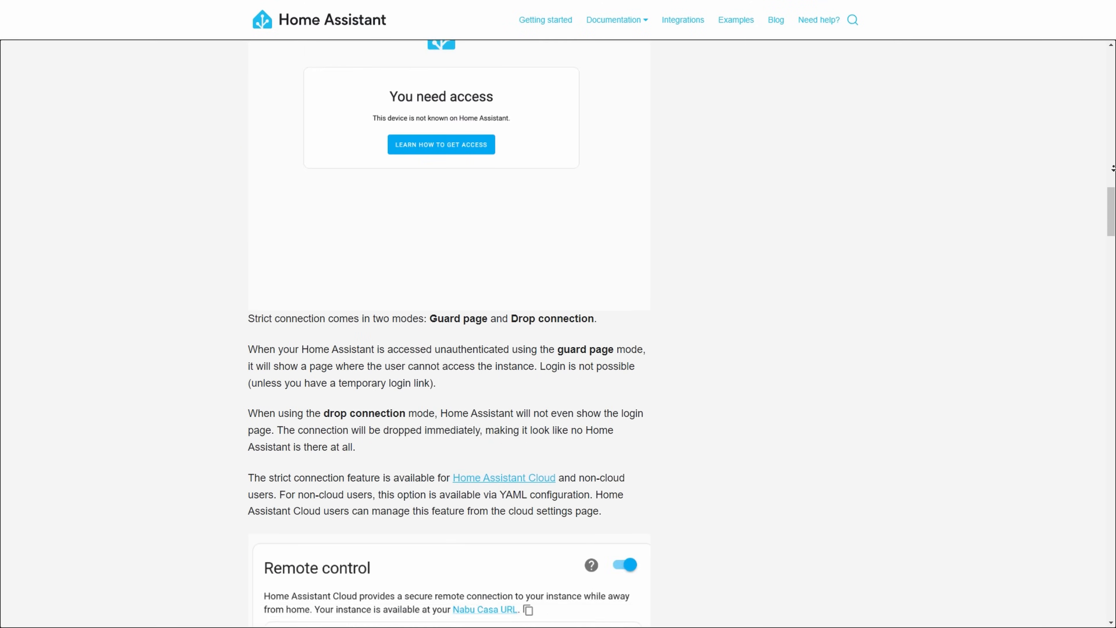
pyautogui.scroll(3)
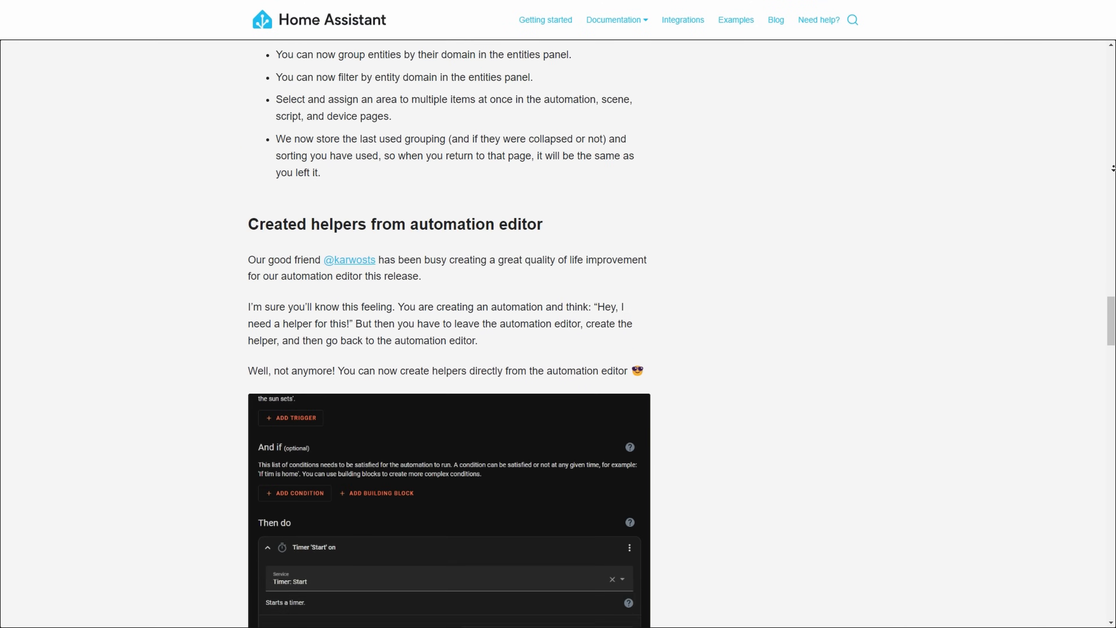
pyautogui.scroll(-3)
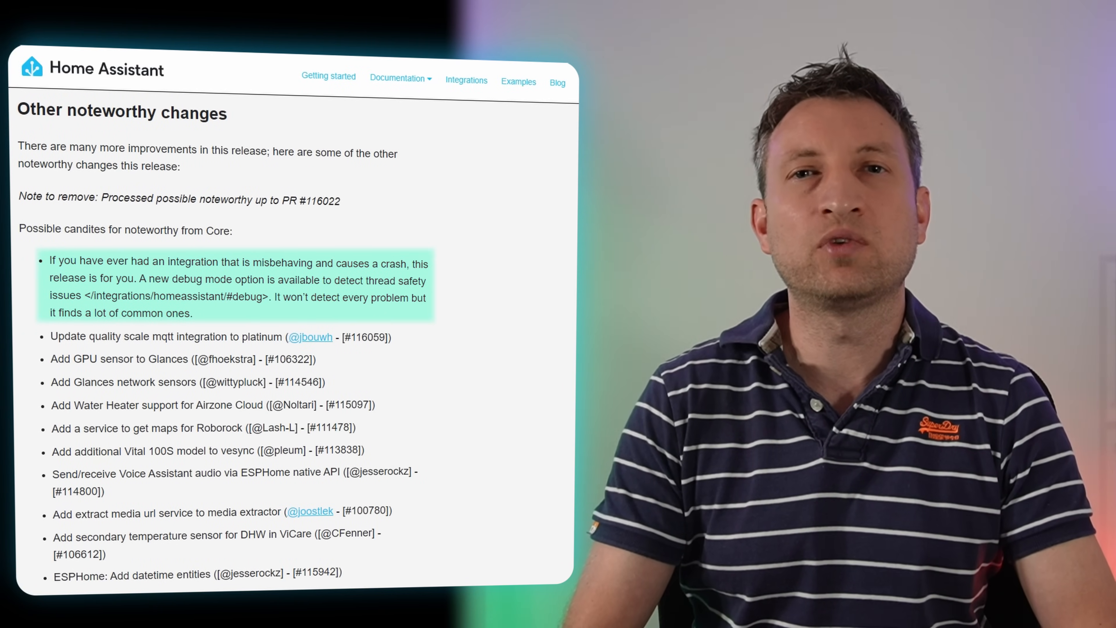
pyautogui.scroll(-3)
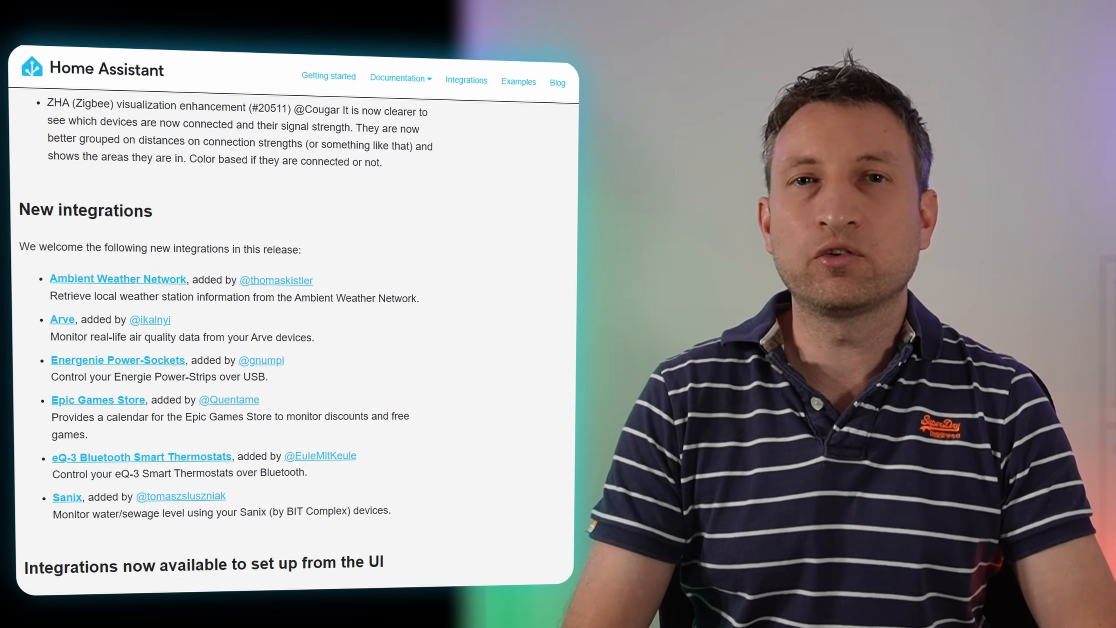
pyautogui.scroll(-3)
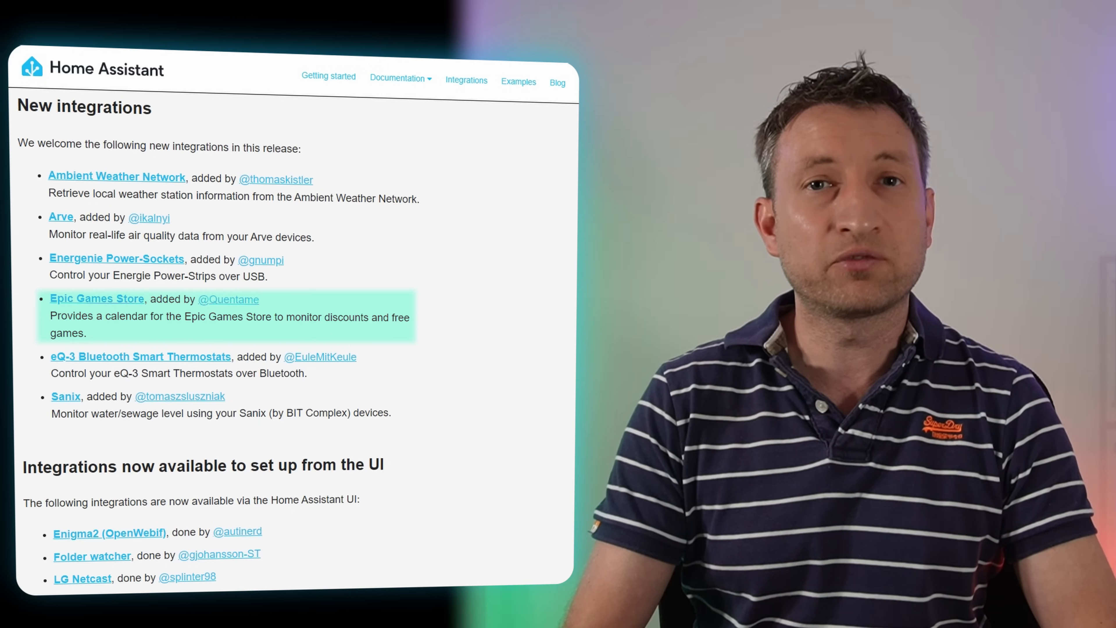
pyautogui.click(96, 298)
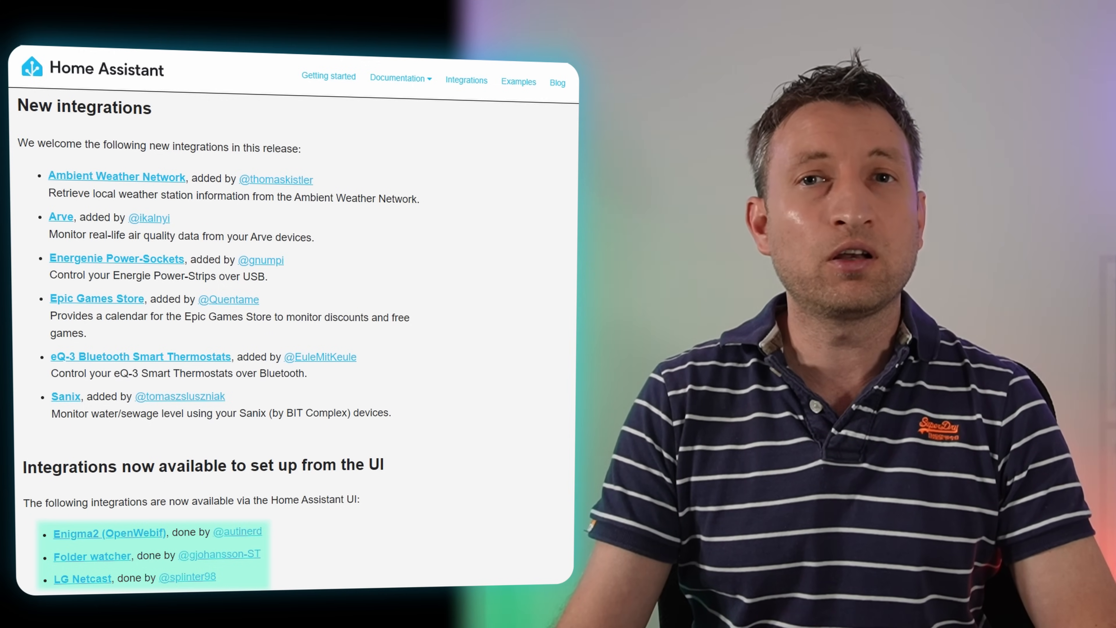
# Step: Read through the Folder Watcher integration documentation page from the release notes link
pyautogui.click(92, 555)
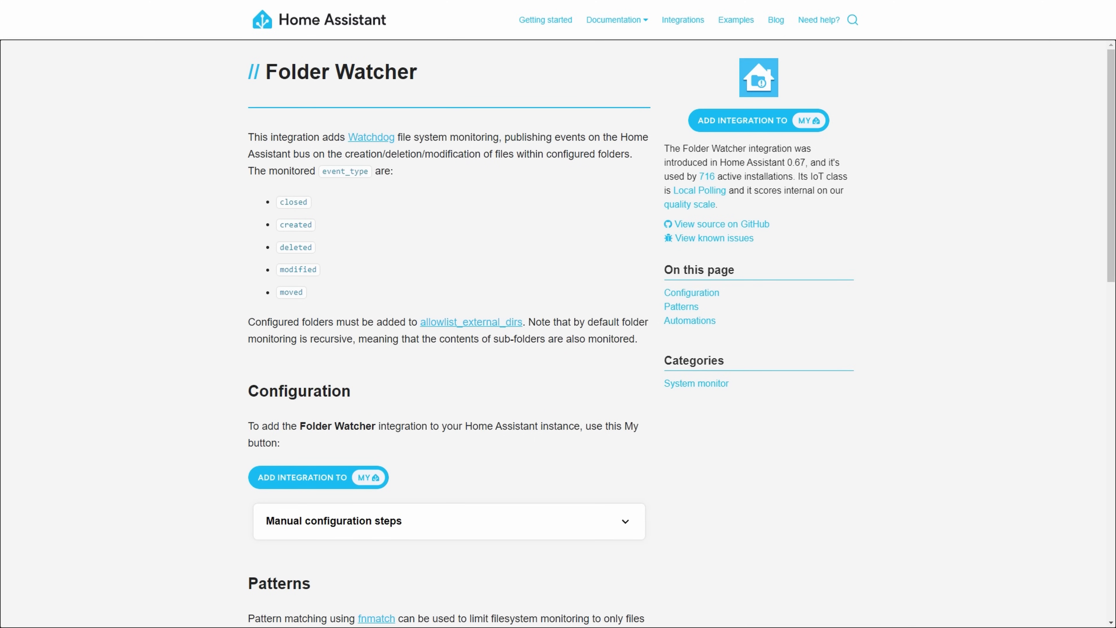
pyautogui.scroll(-3)
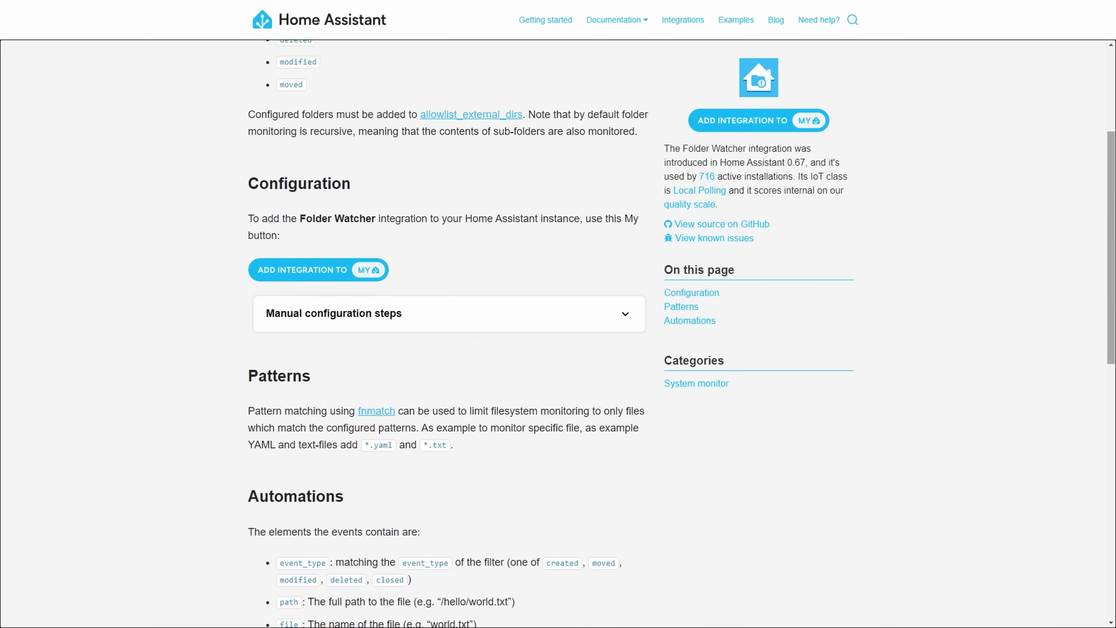
pyautogui.scroll(-3)
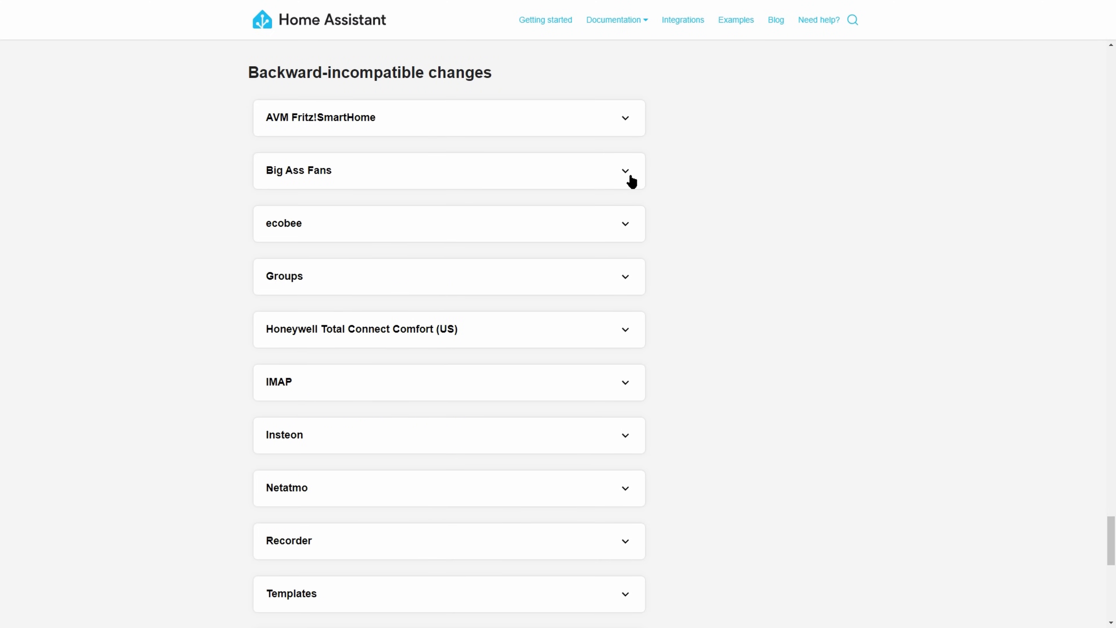
# Step: Expand the ecobee backward-incompatible change explaining preset modes renamed to lower-case
pyautogui.click(448, 223)
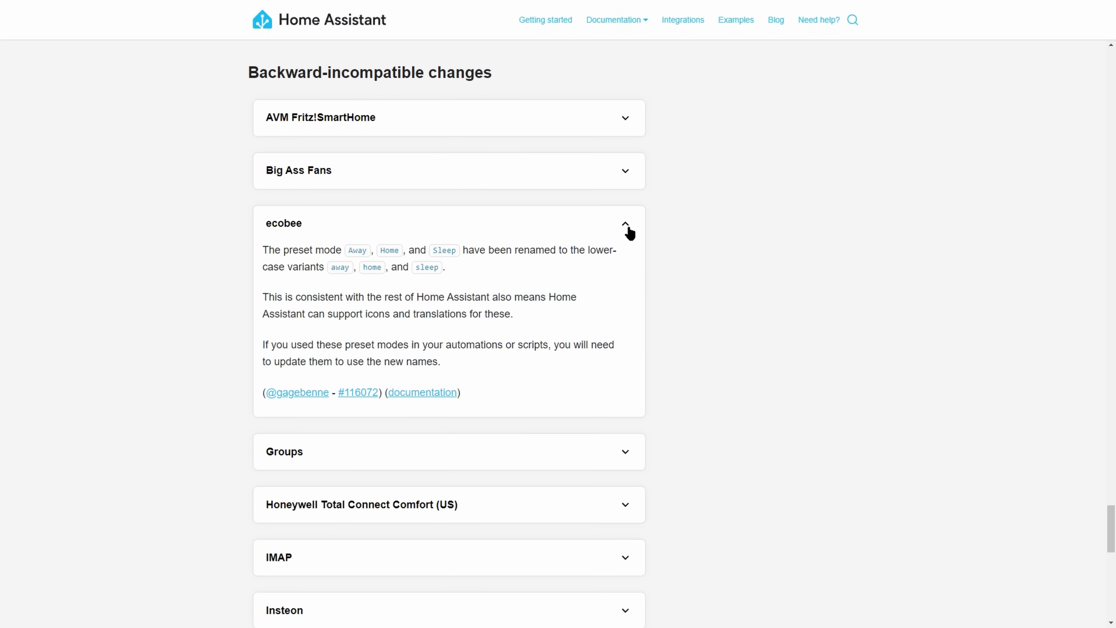